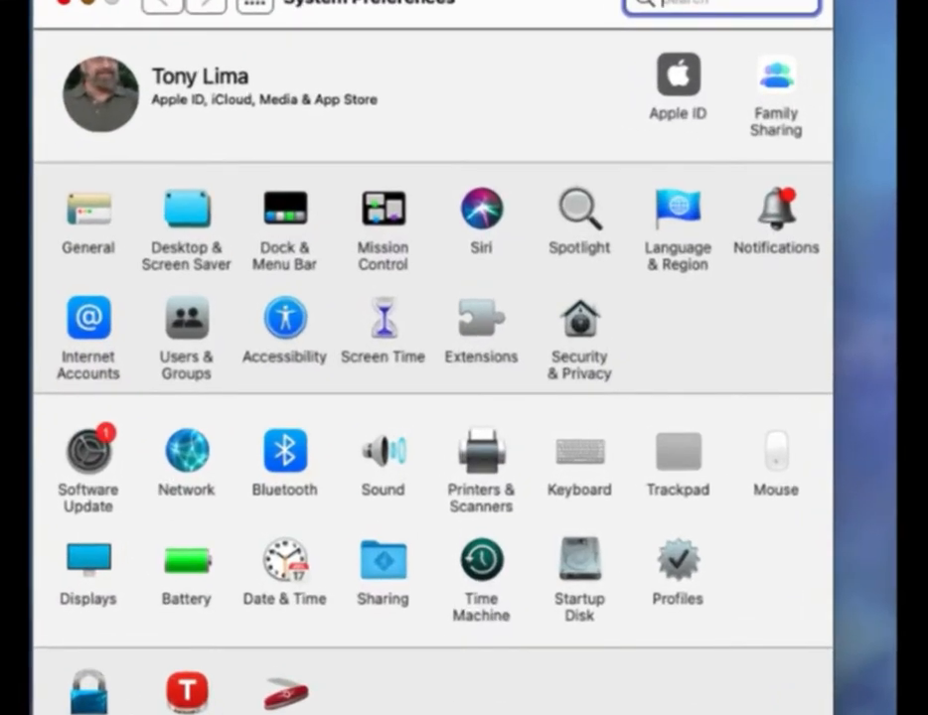
mouse_move(481, 467)
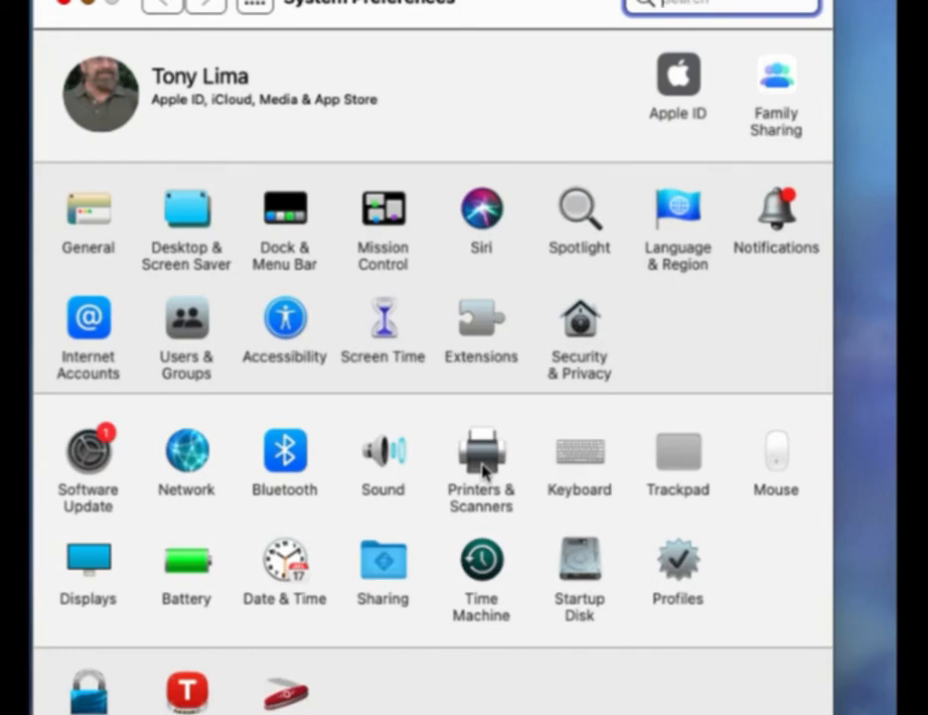
Step: Select the default RICOH SP C360SFNw in Printers & Scanners and open its print queue
click(481, 461)
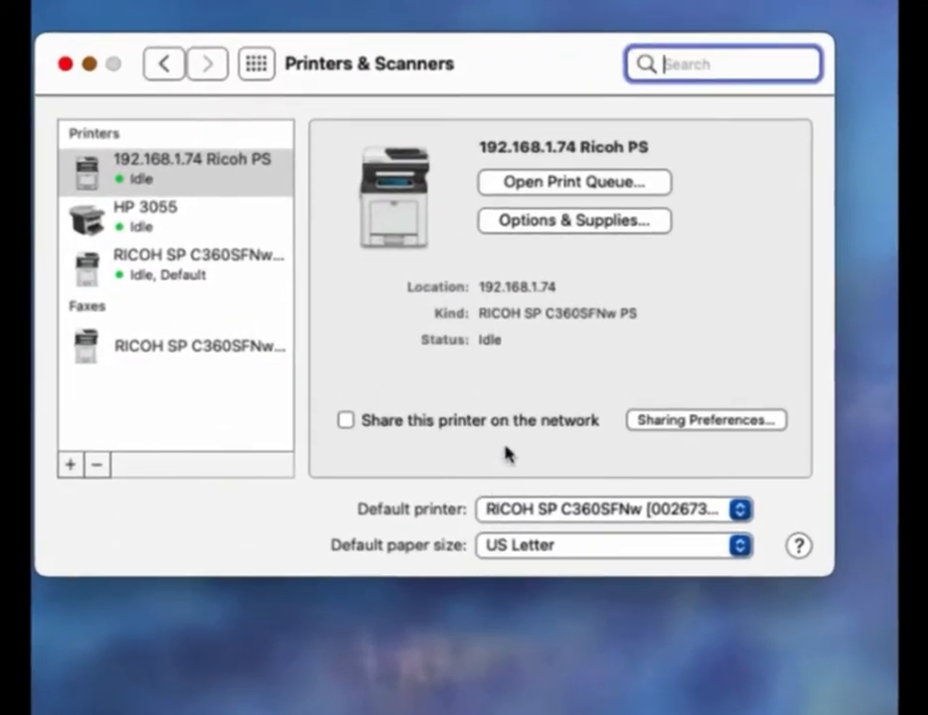
mouse_move(274, 276)
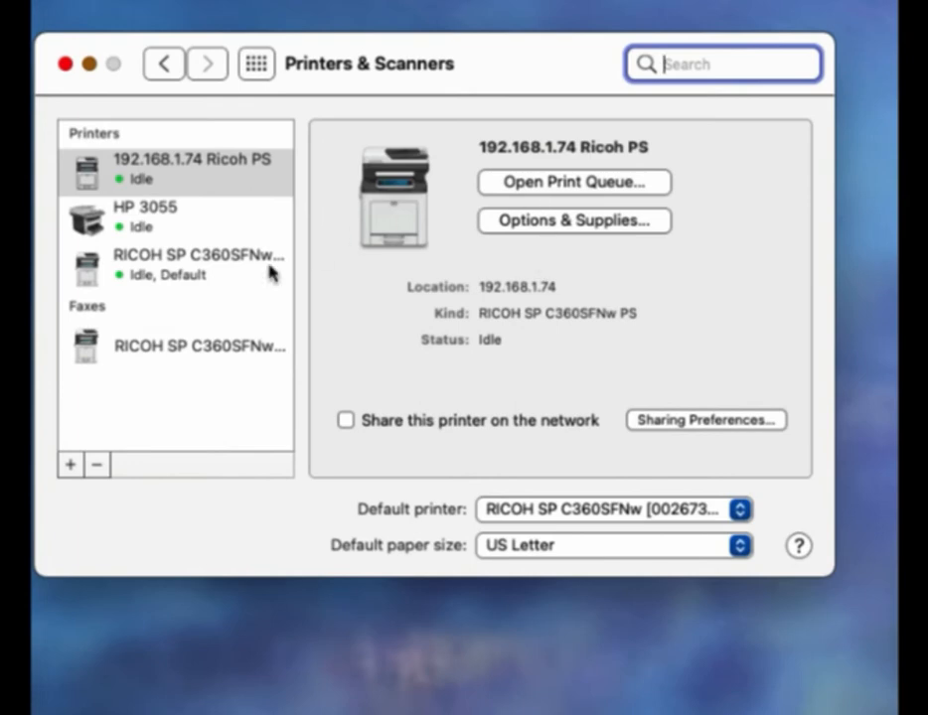
click(175, 169)
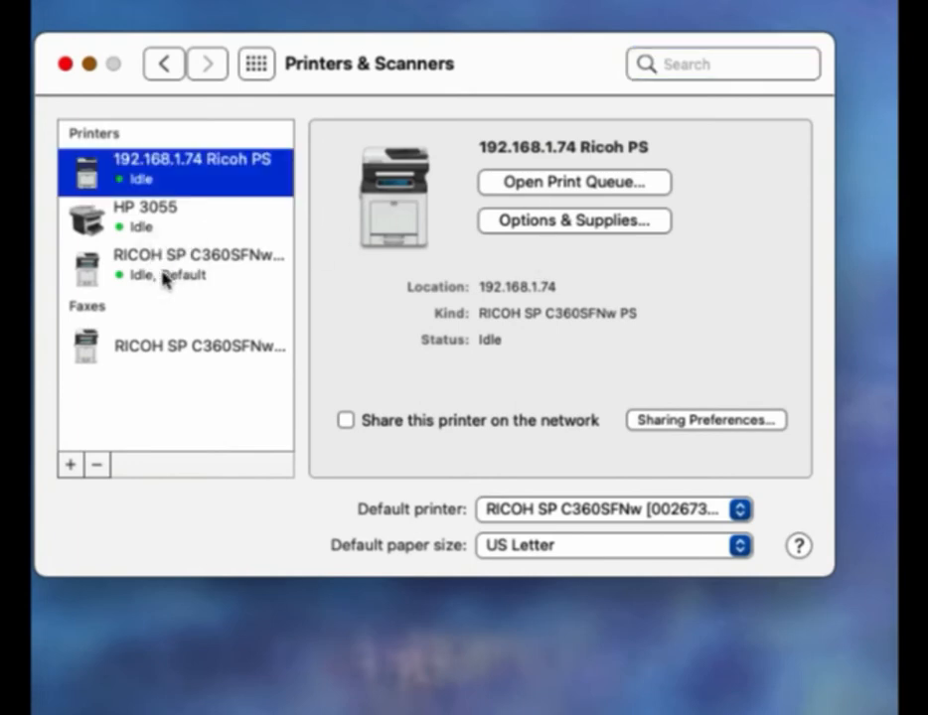
click(175, 264)
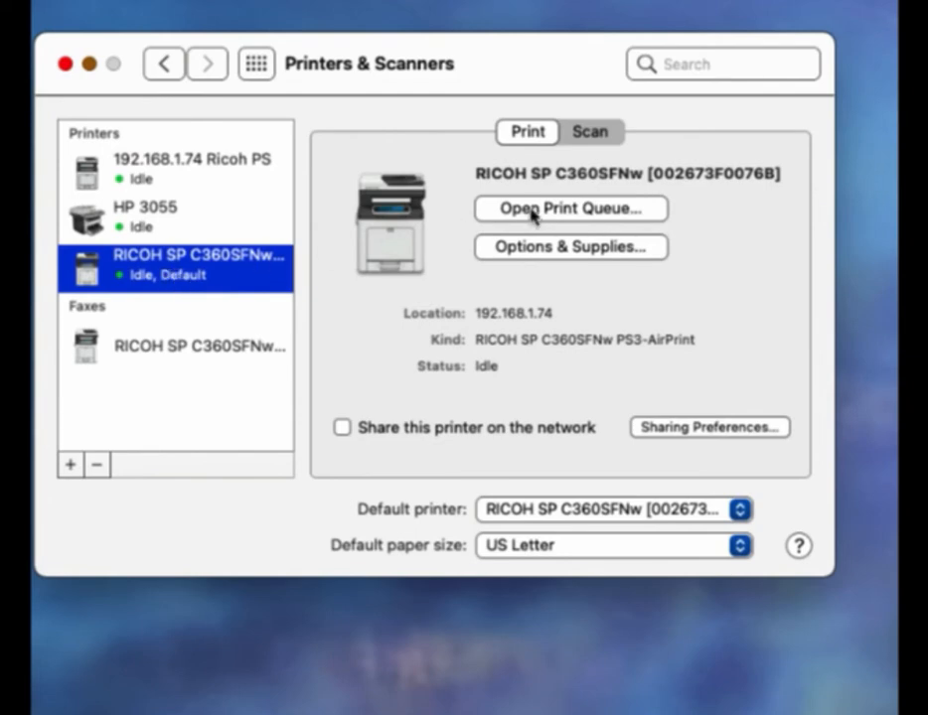
mouse_move(548, 211)
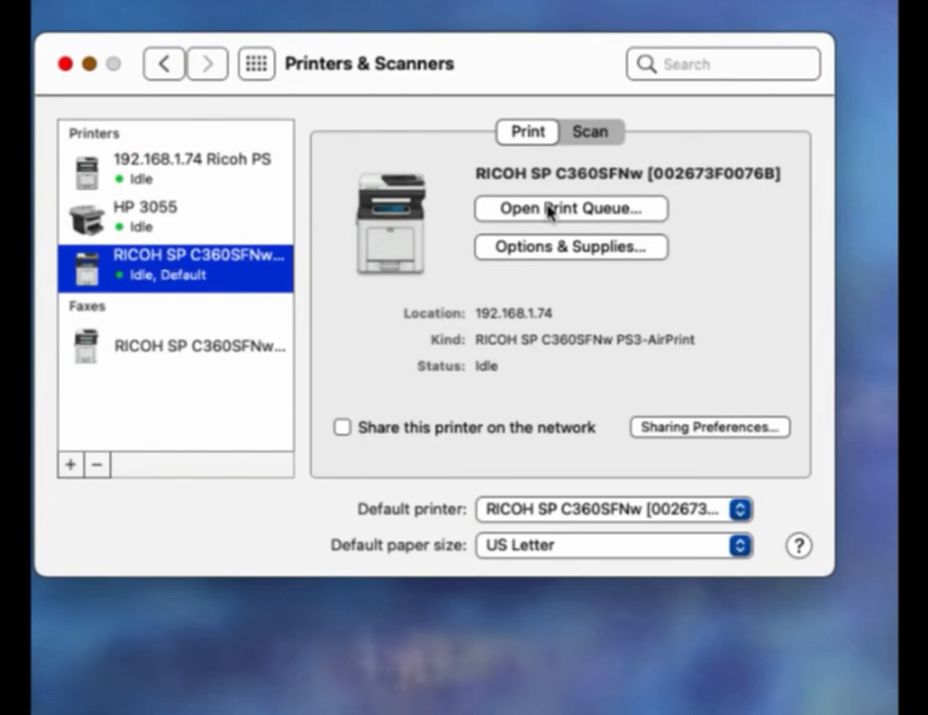
click(567, 208)
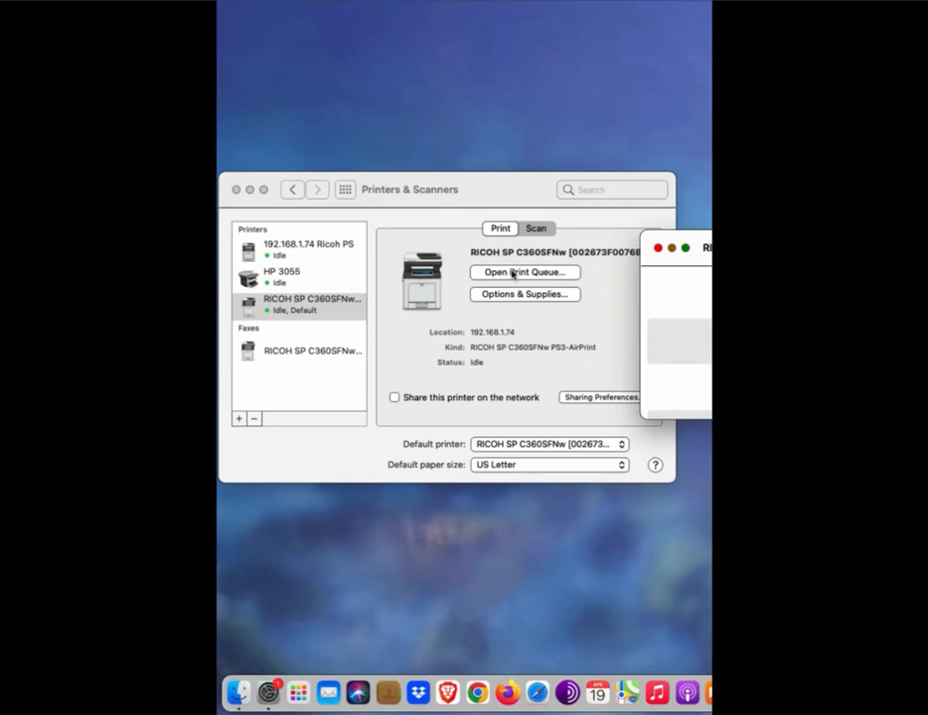
Step: Send a test page to the RICOH printer from the queue's Printer menu
click(525, 272)
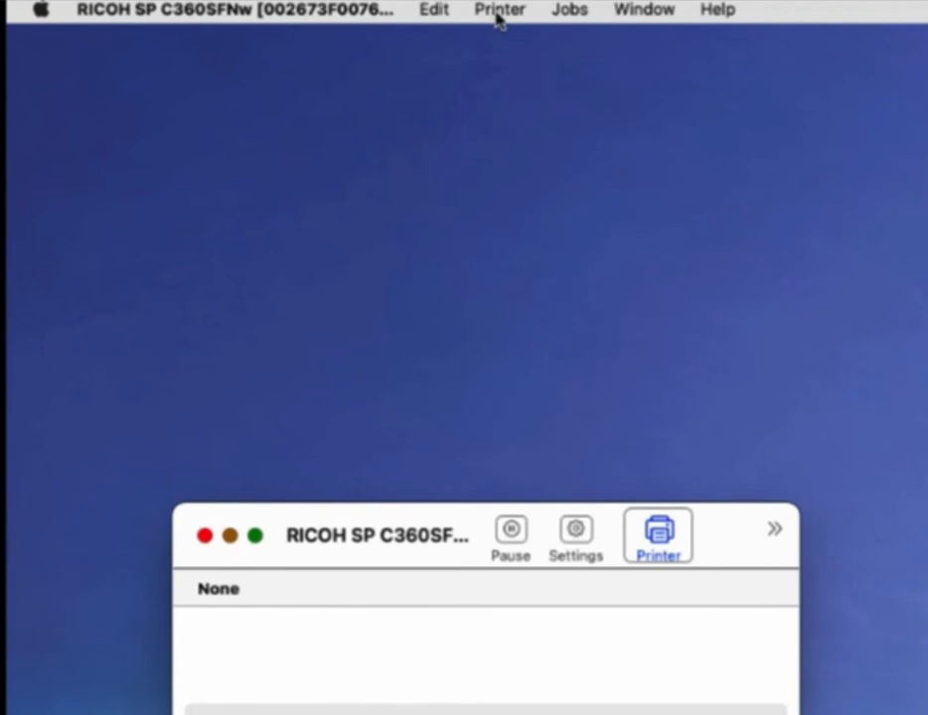
click(499, 10)
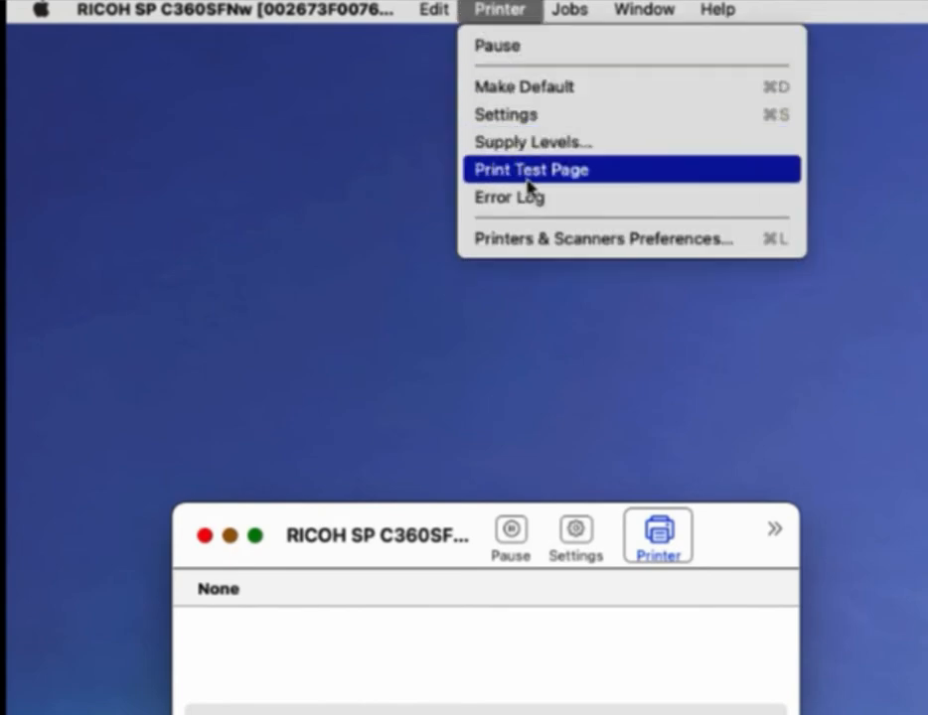
click(530, 169)
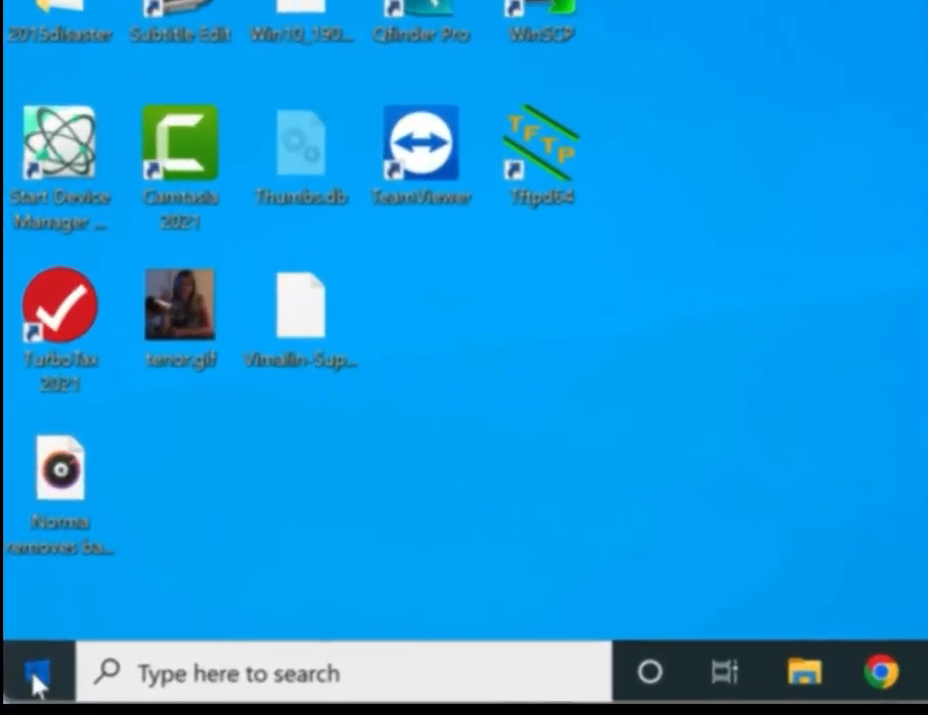
Step: Launch Windows Settings from the Start menu
click(38, 671)
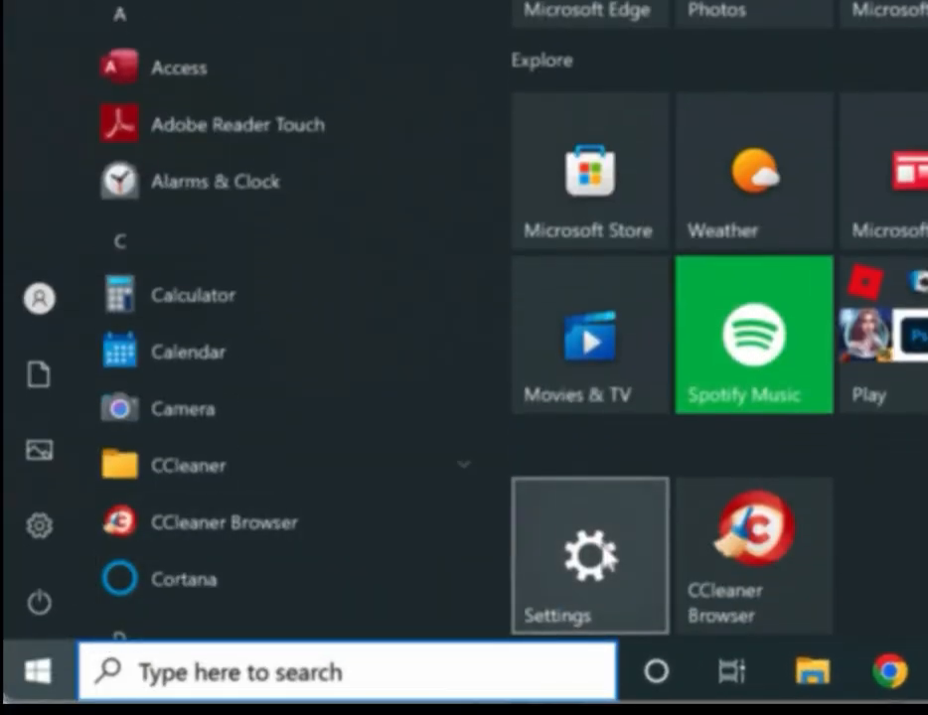
click(588, 557)
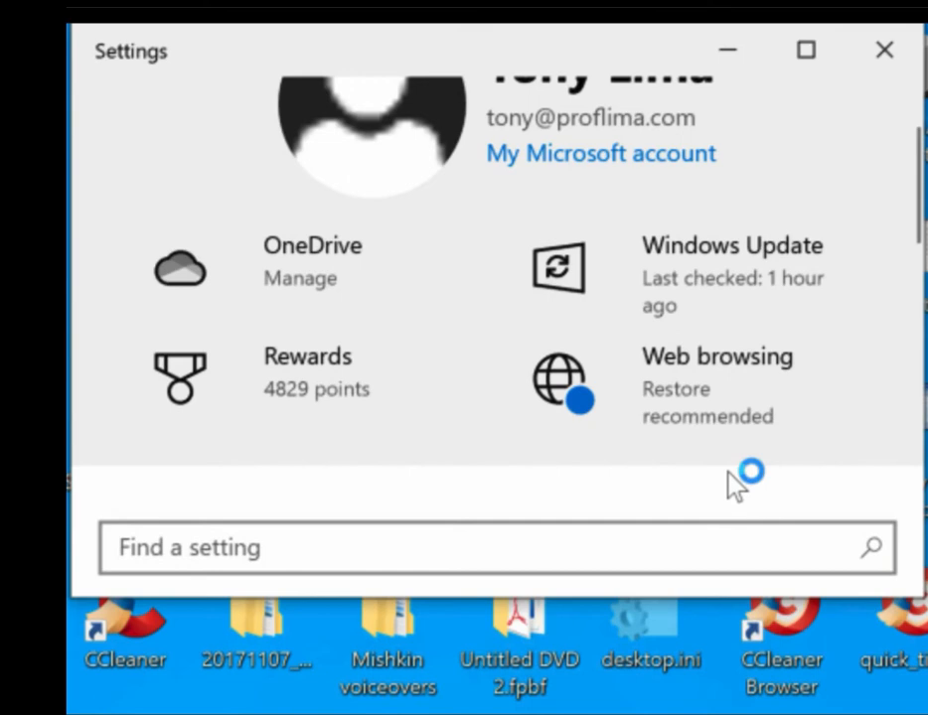
Step: Print a Windows test page for the Ricoh SPC360SFNw from its device management page
scroll(down, 3)
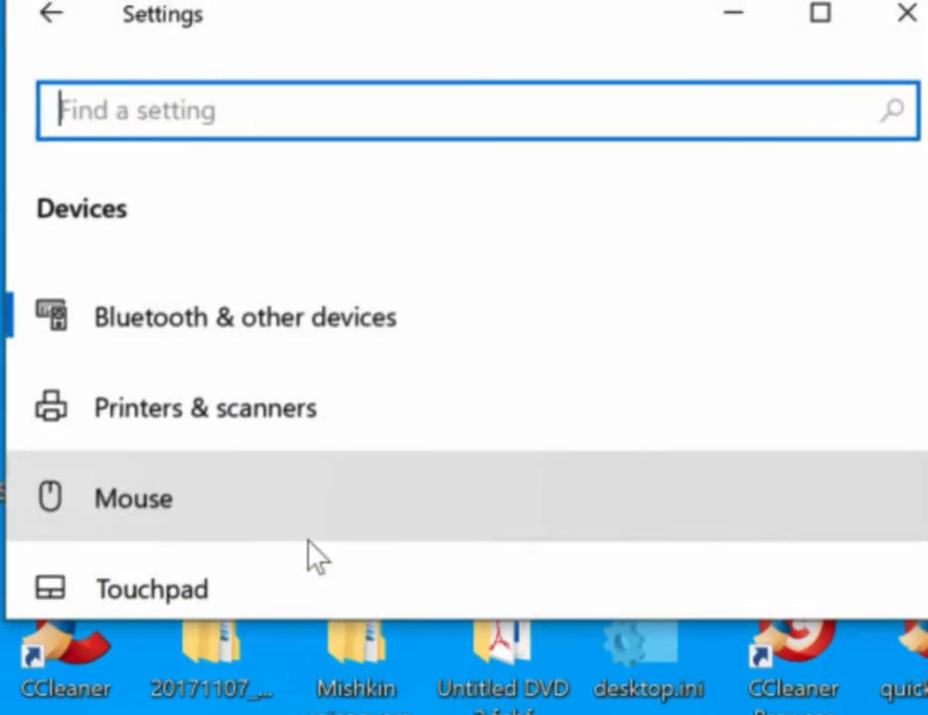
mouse_move(292, 407)
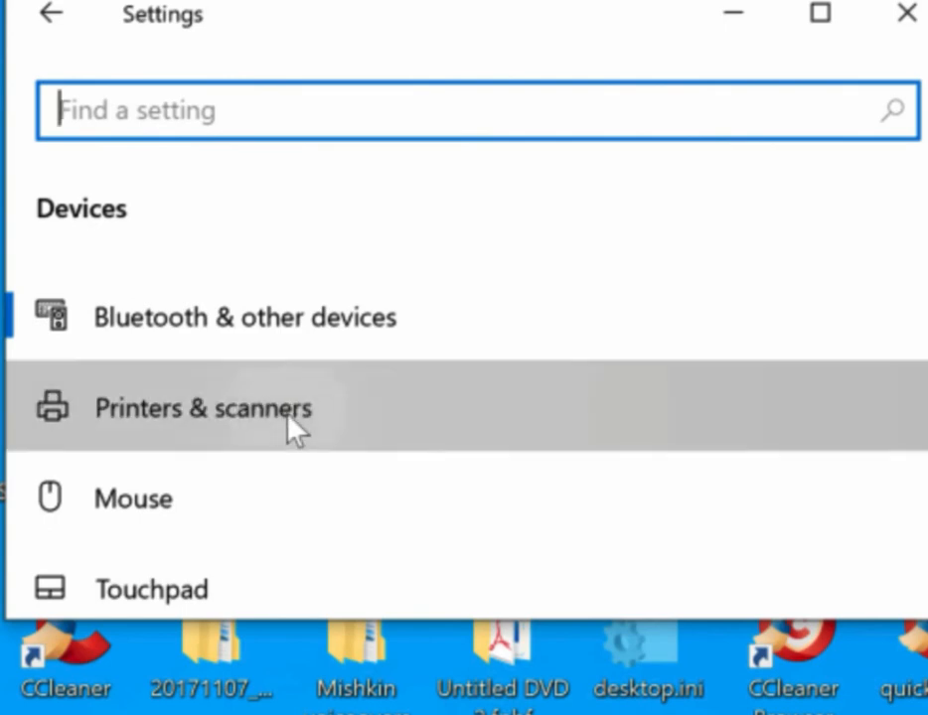
click(203, 407)
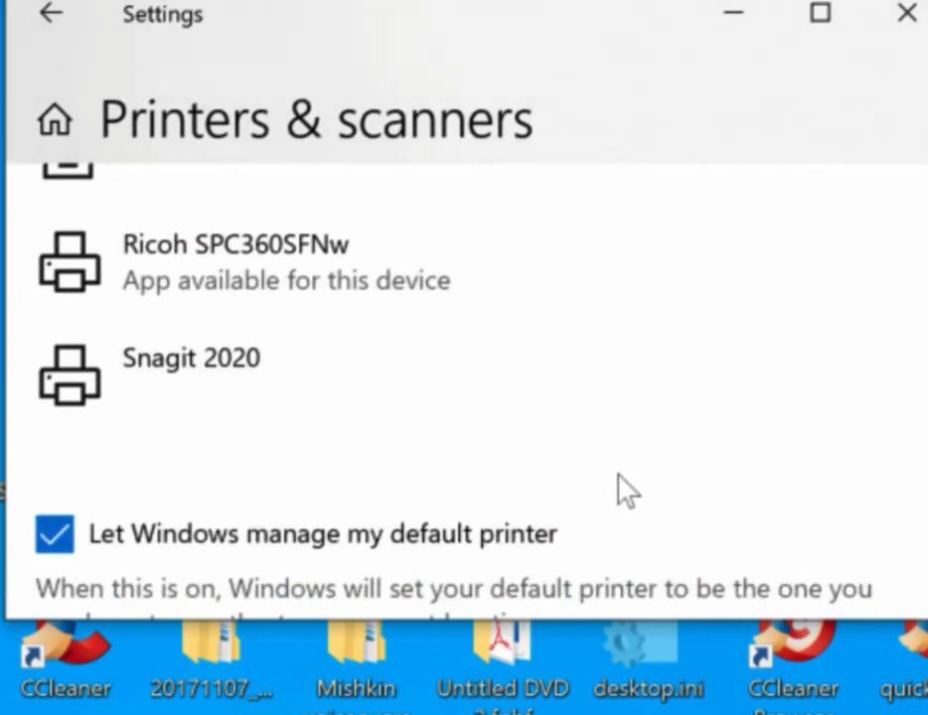
click(238, 262)
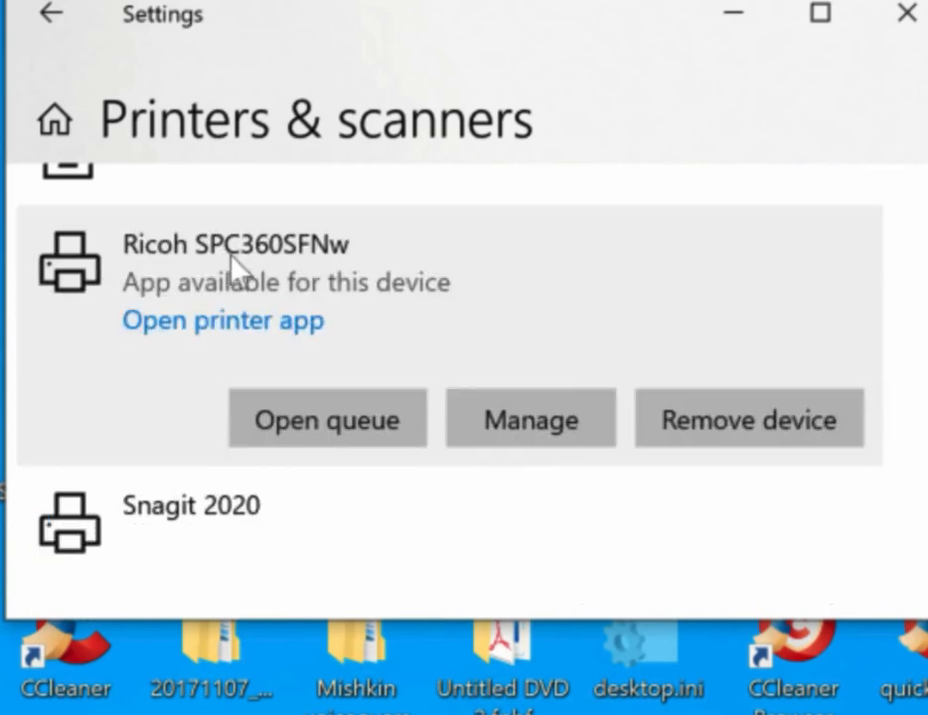
click(531, 417)
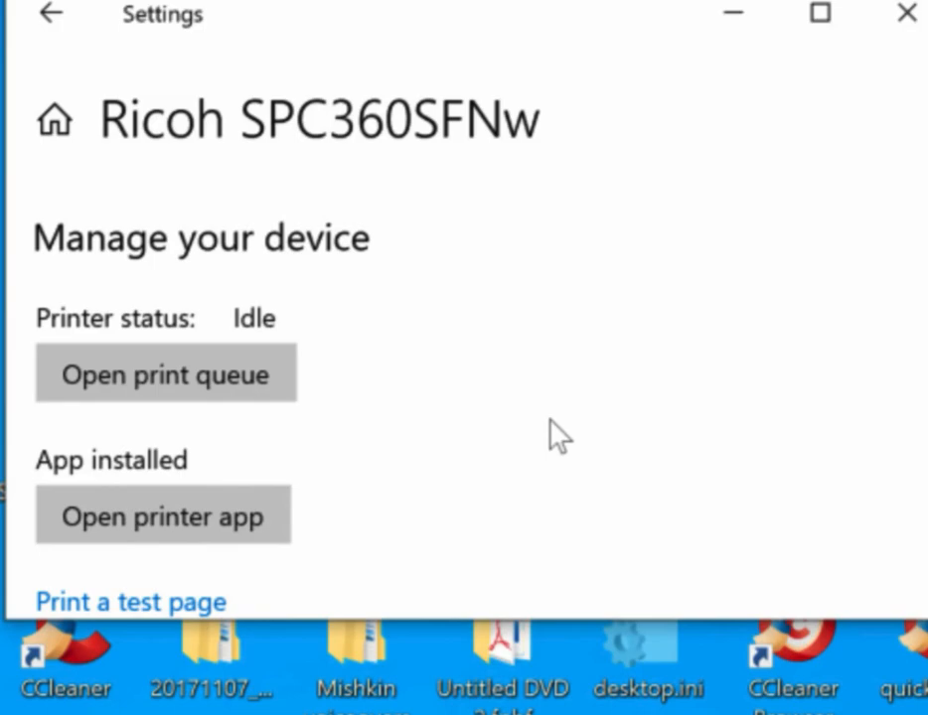
click(132, 600)
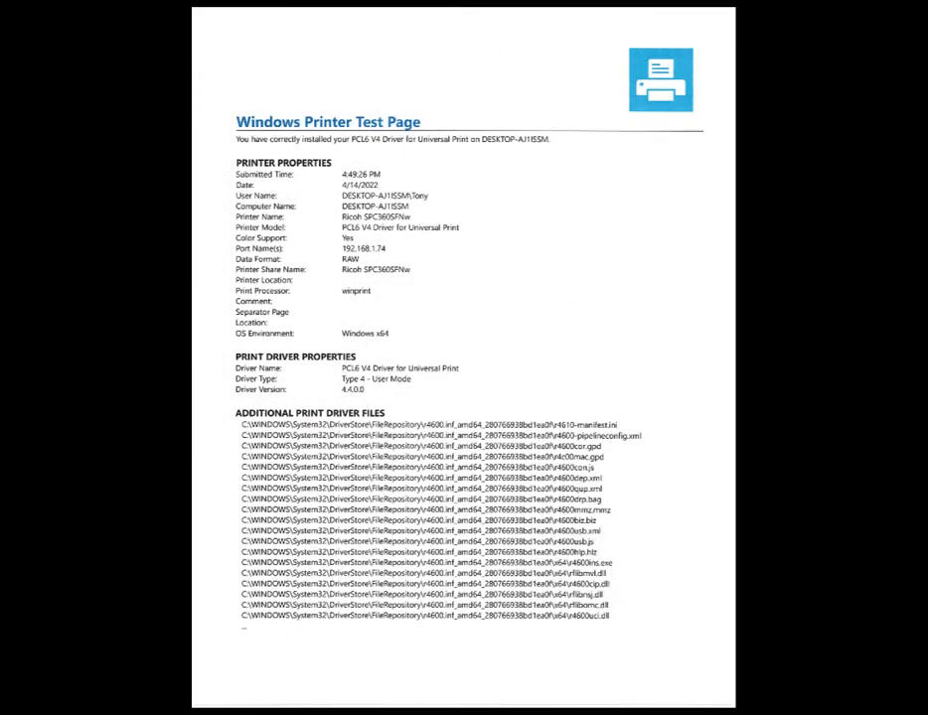